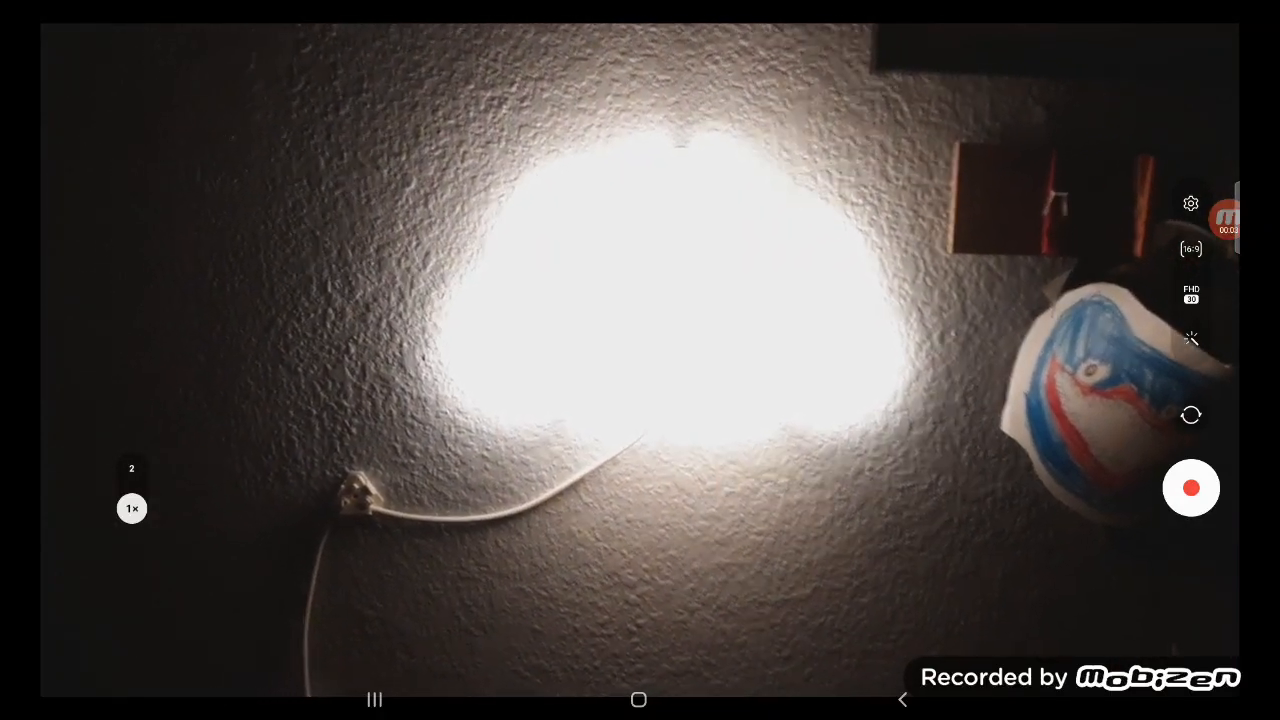
# Open YouTube's Create (+) screen with the Record and Go Live options and recent clips.
pyautogui.click(1190, 488)
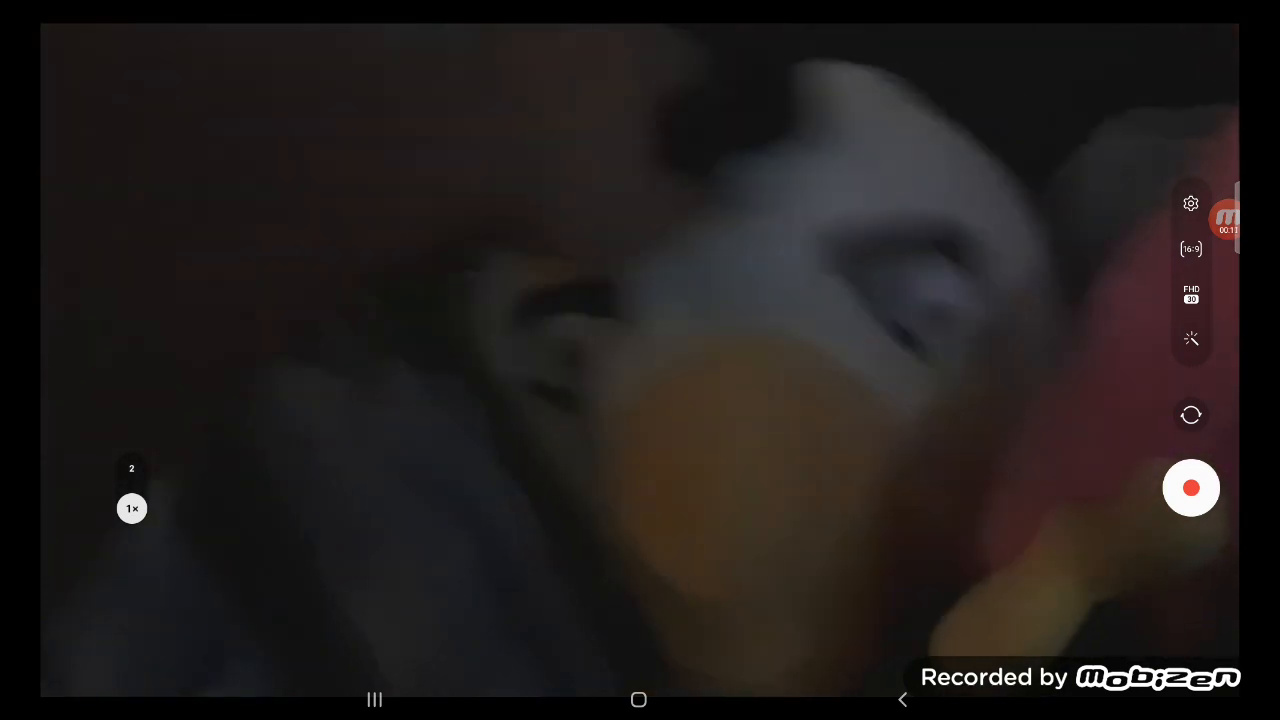
pyautogui.click(1191, 488)
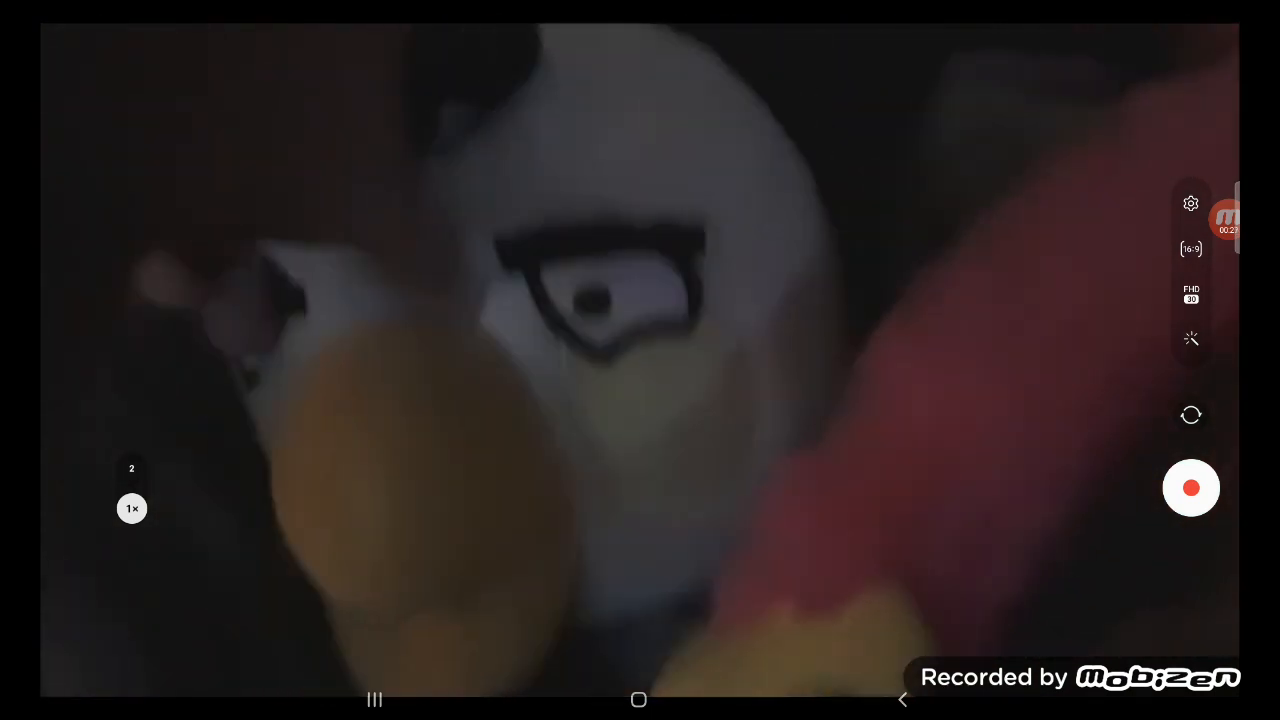
pyautogui.click(1190, 488)
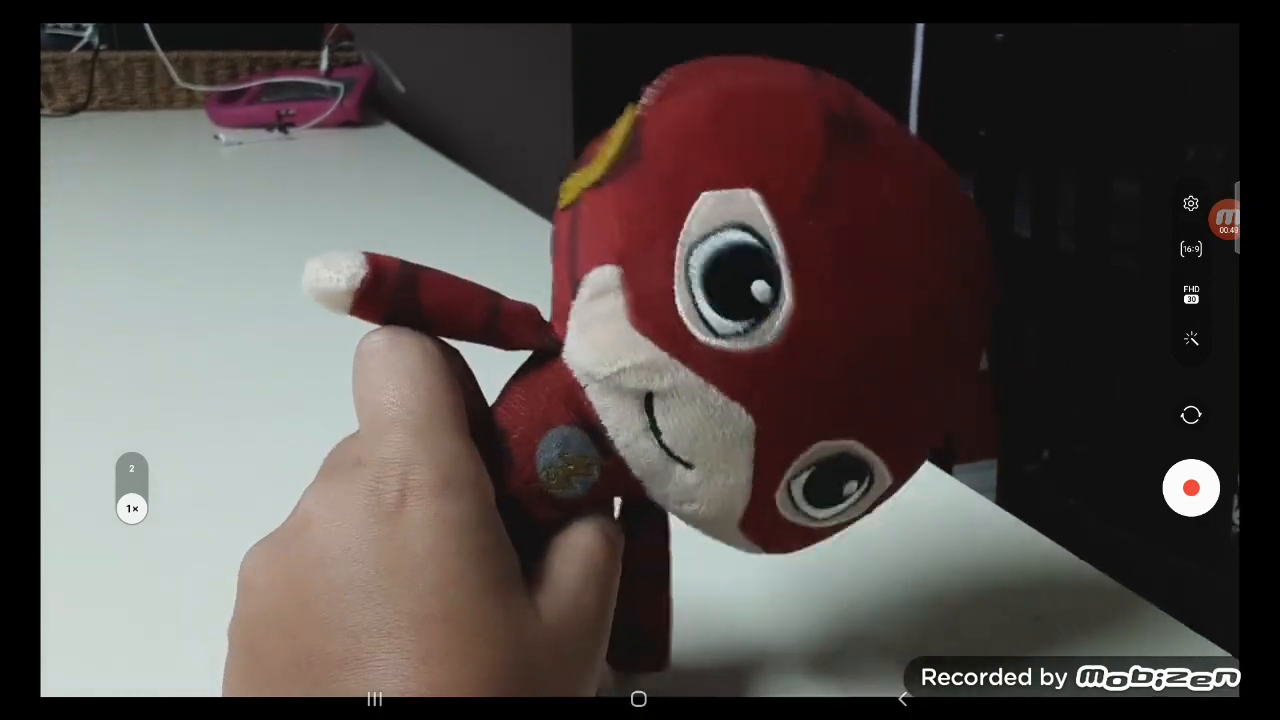
pyautogui.click(1190, 488)
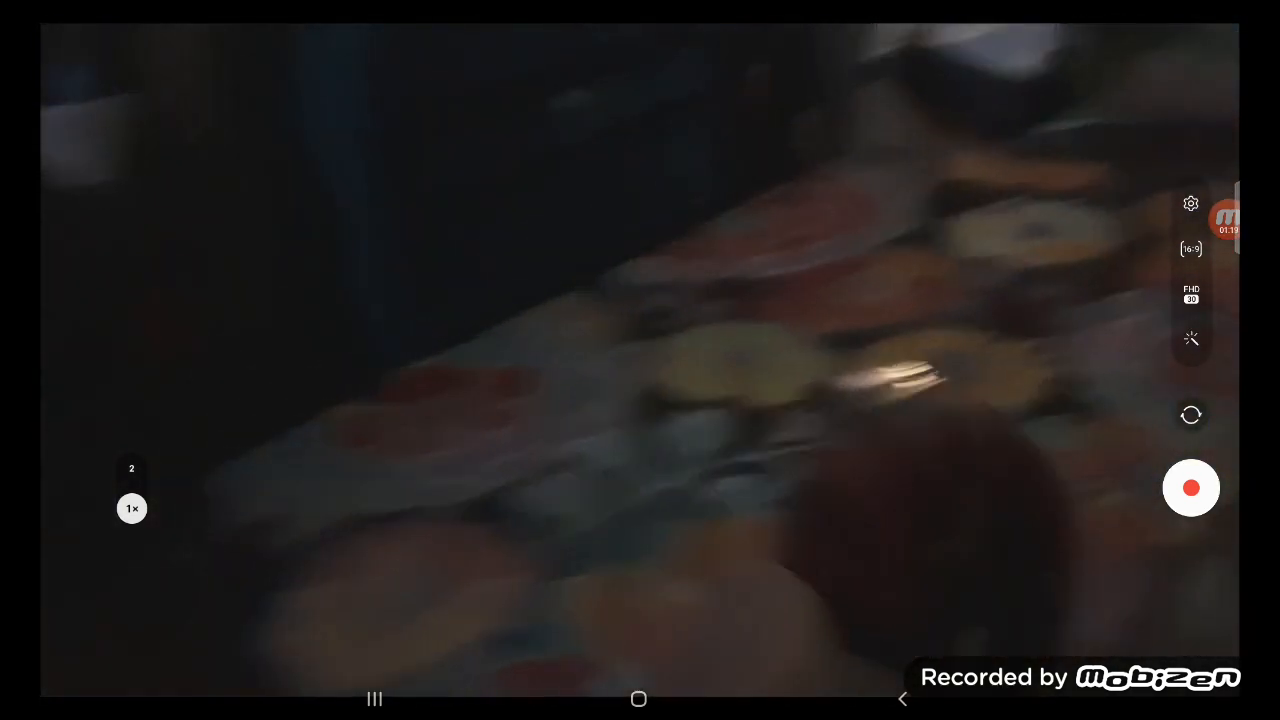
pyautogui.click(1190, 488)
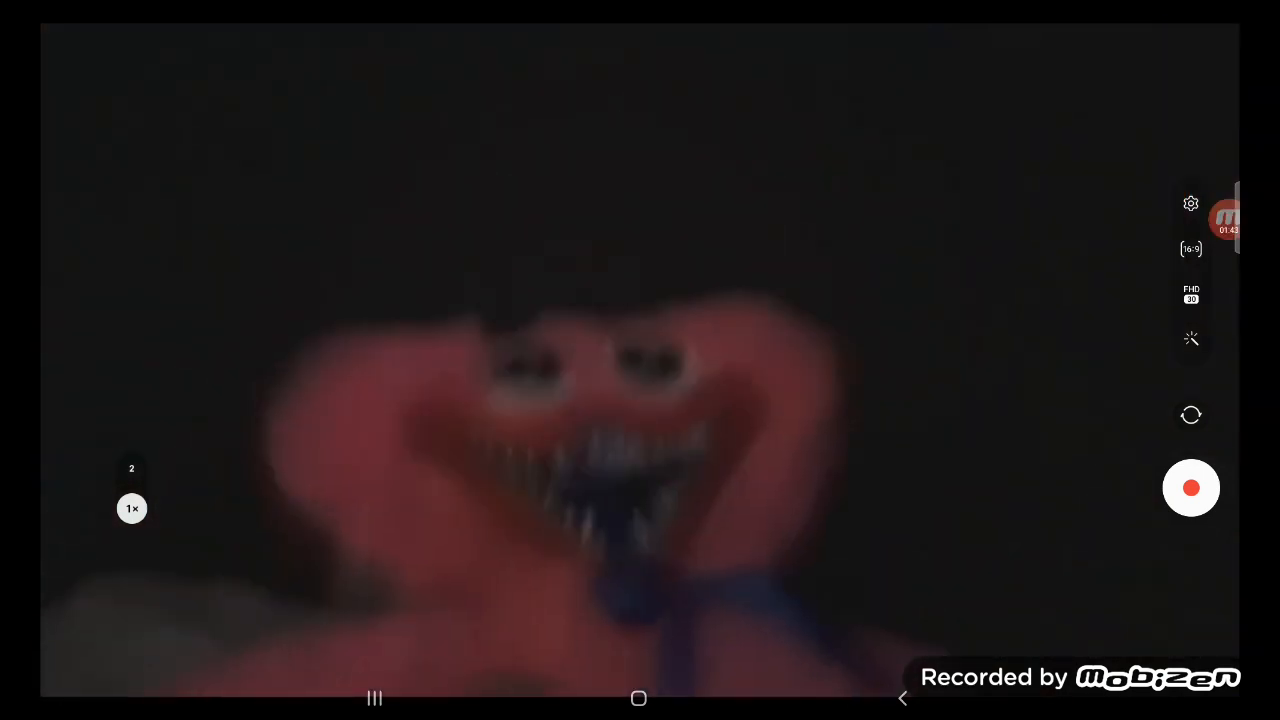
pyautogui.click(1191, 488)
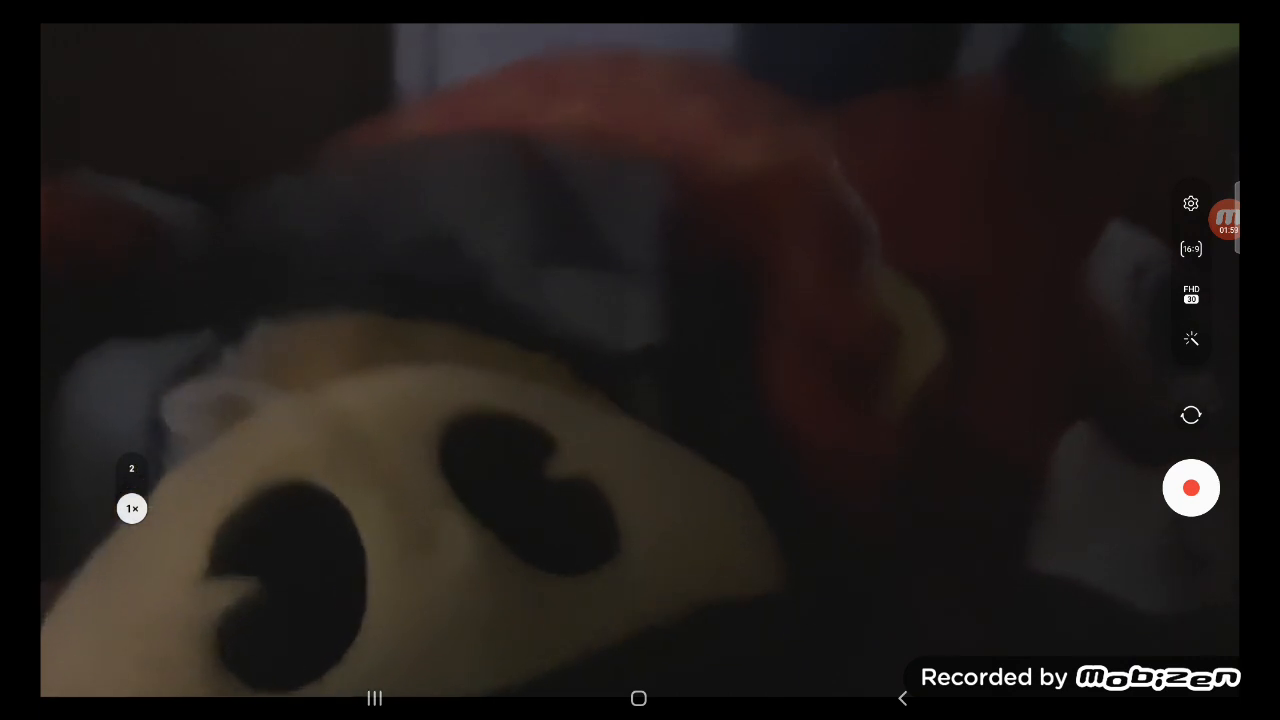
pyautogui.click(1190, 488)
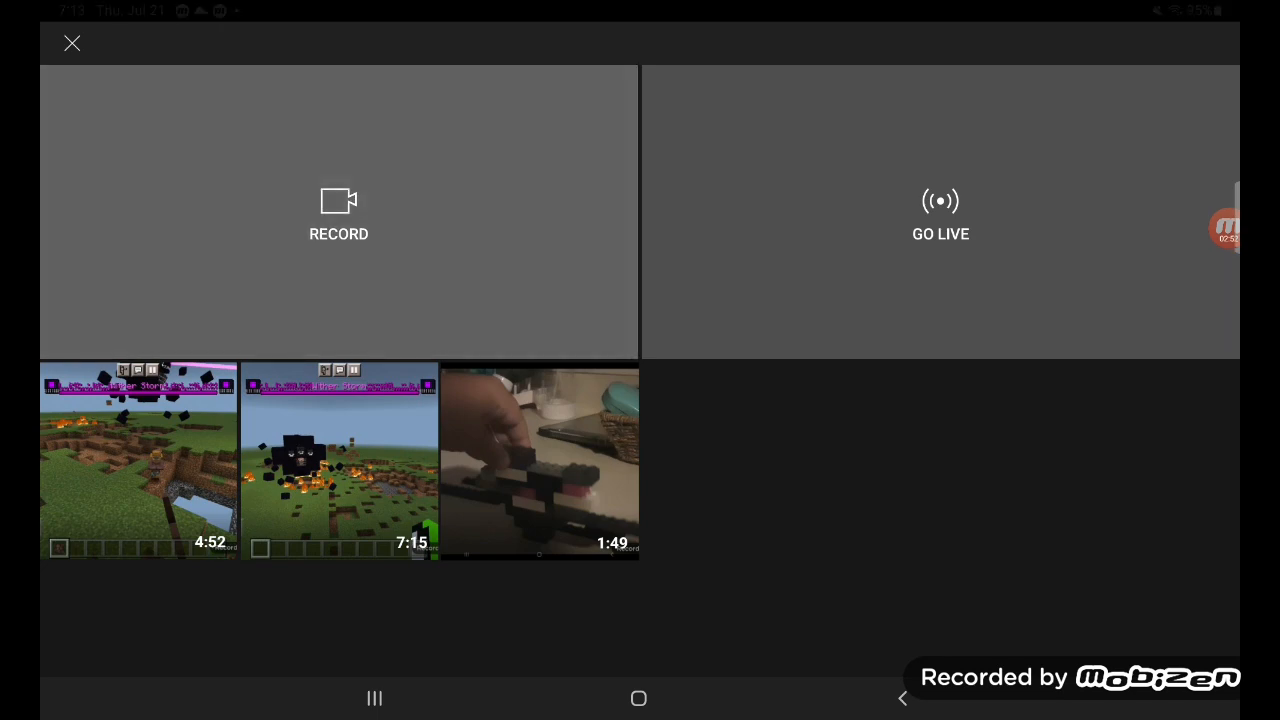
pyautogui.click(338, 210)
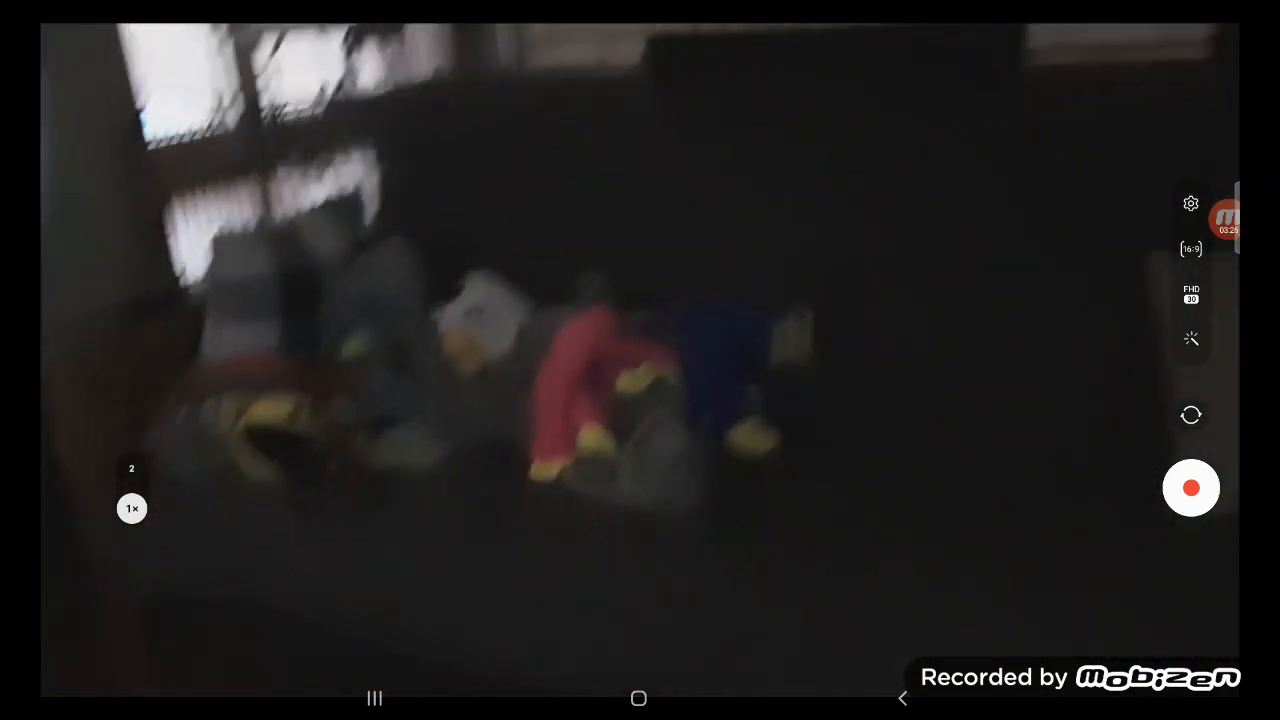
pyautogui.click(1190, 488)
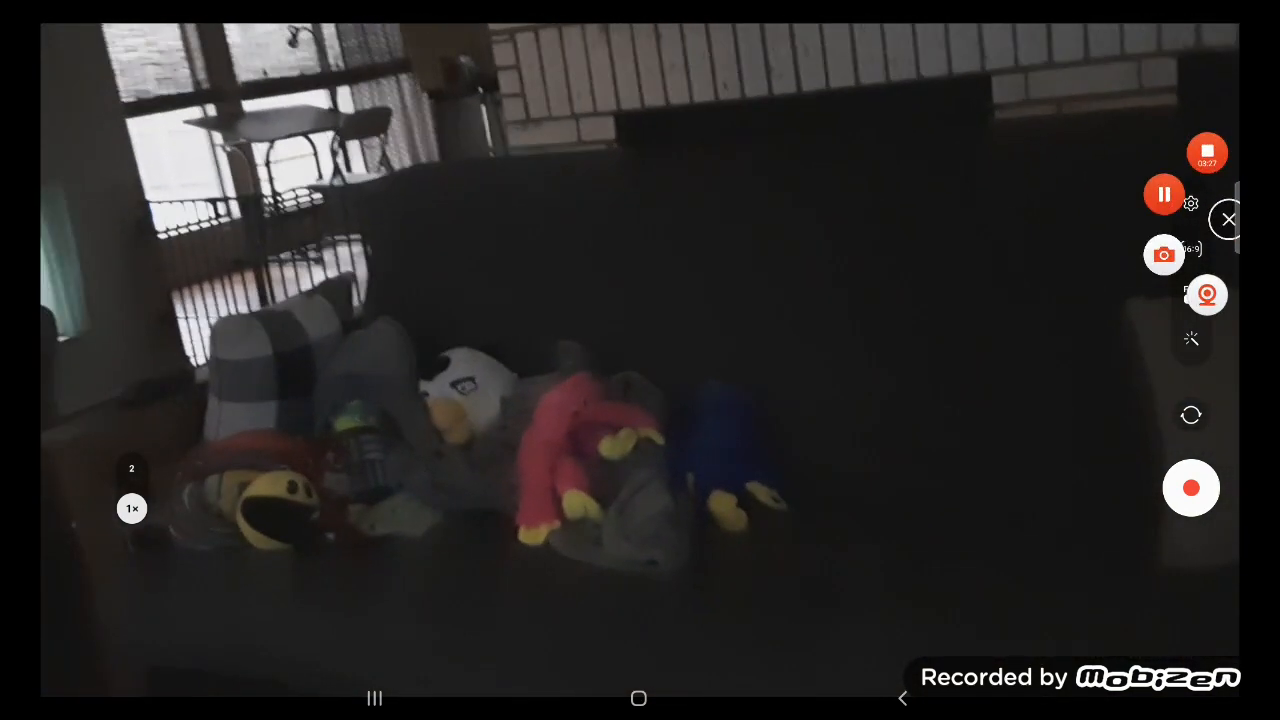